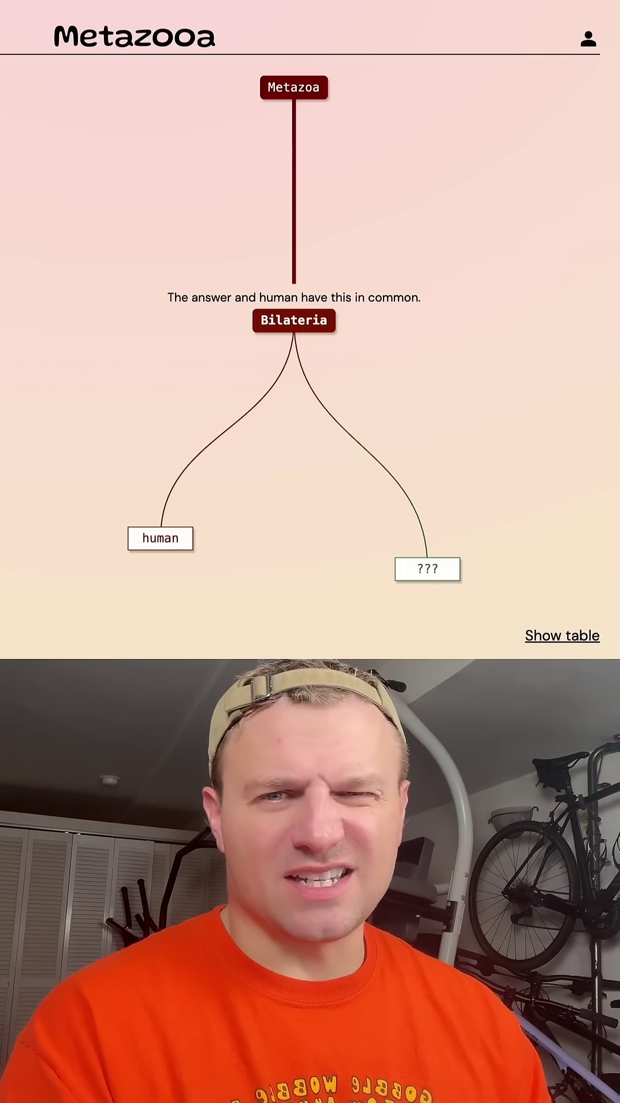
# Submit 'stick bug' as a guess, narrowing the animal to Arthropoda.
pyautogui.click(428, 569)
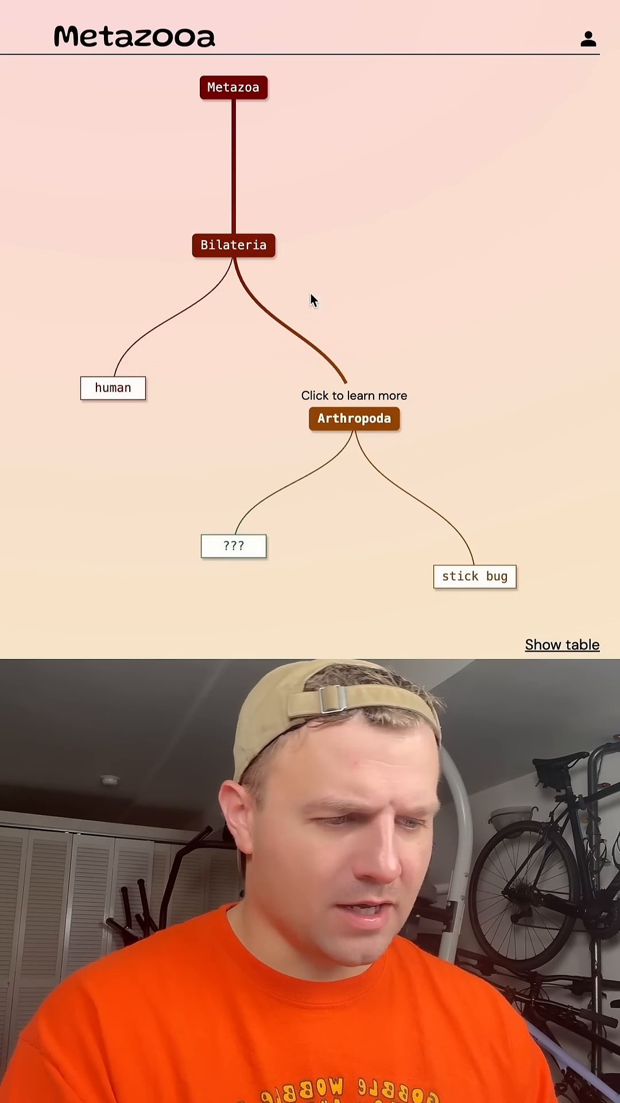
pyautogui.moveTo(557, 594)
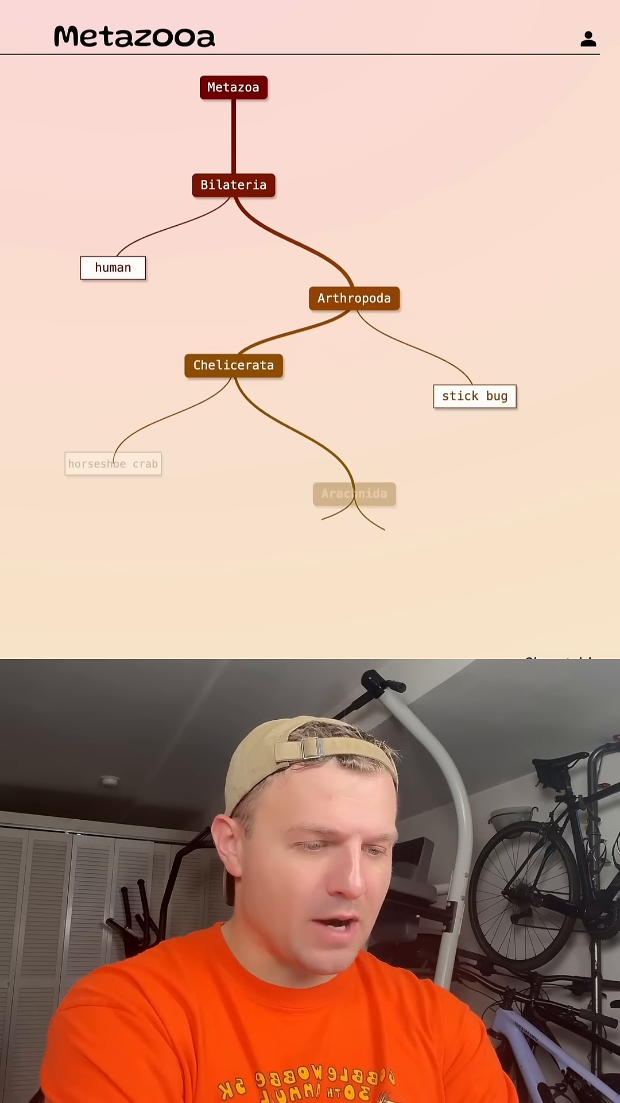
# Submit further arachnid guesses, narrowing the answer to Araneomorphae within Arachnida.
pyautogui.click(354, 494)
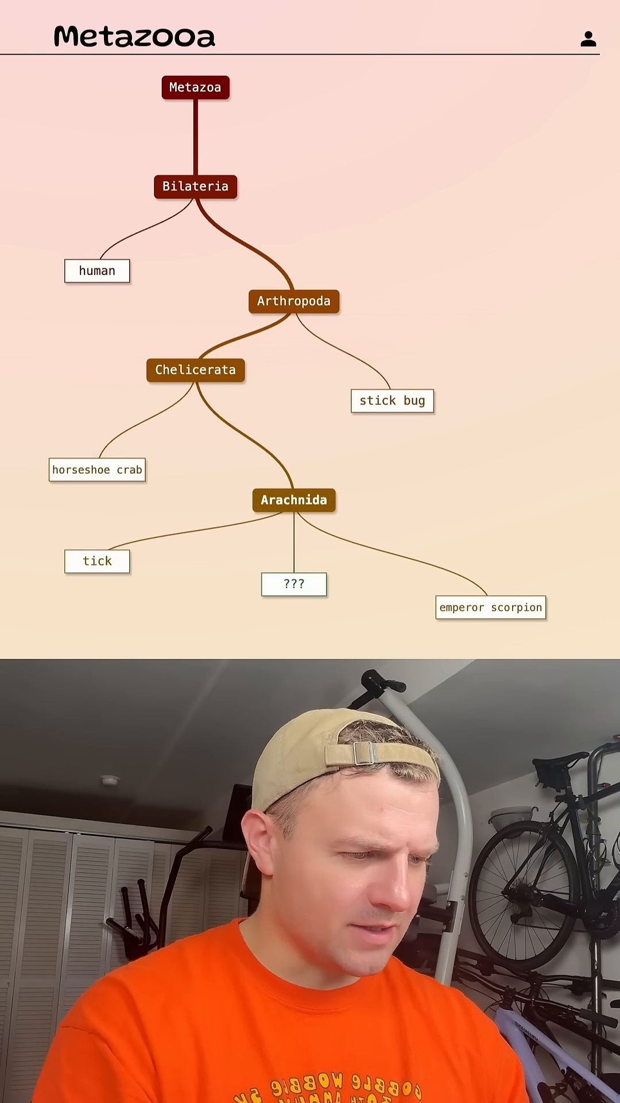
pyautogui.click(295, 584)
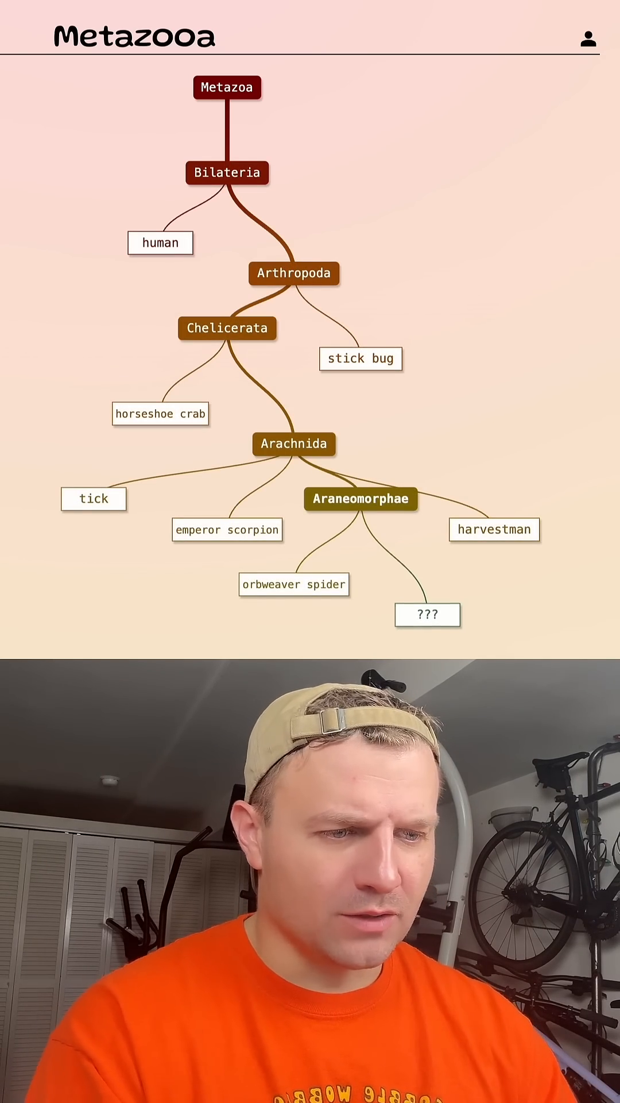
# Submit 'brown recluse' as the winning guess and close the 'You win!' dialog.
pyautogui.click(428, 614)
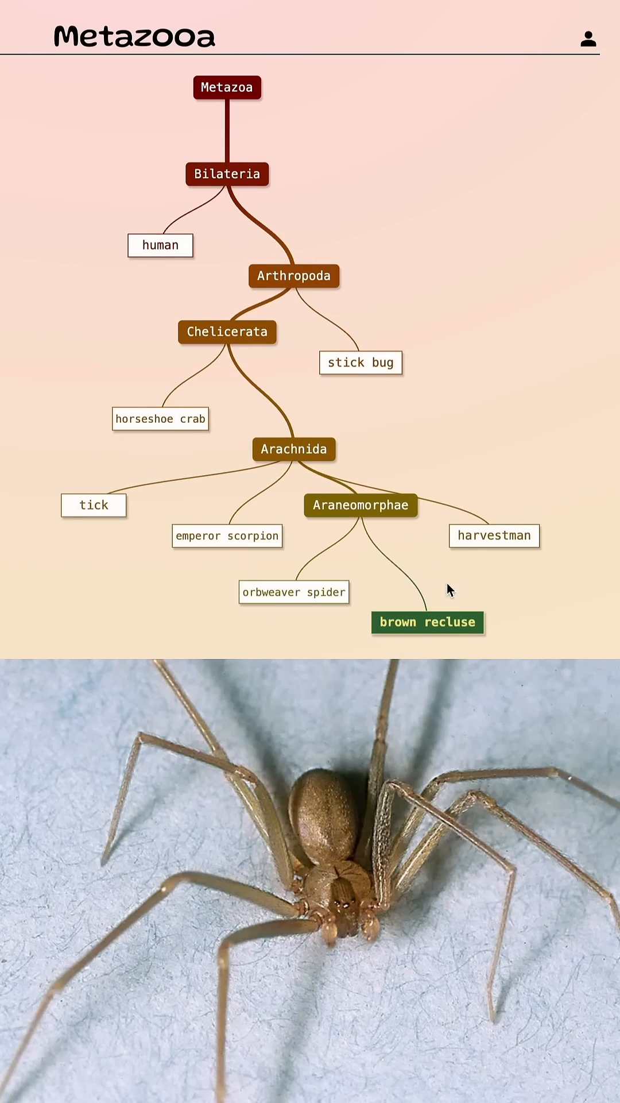
pyautogui.click(427, 622)
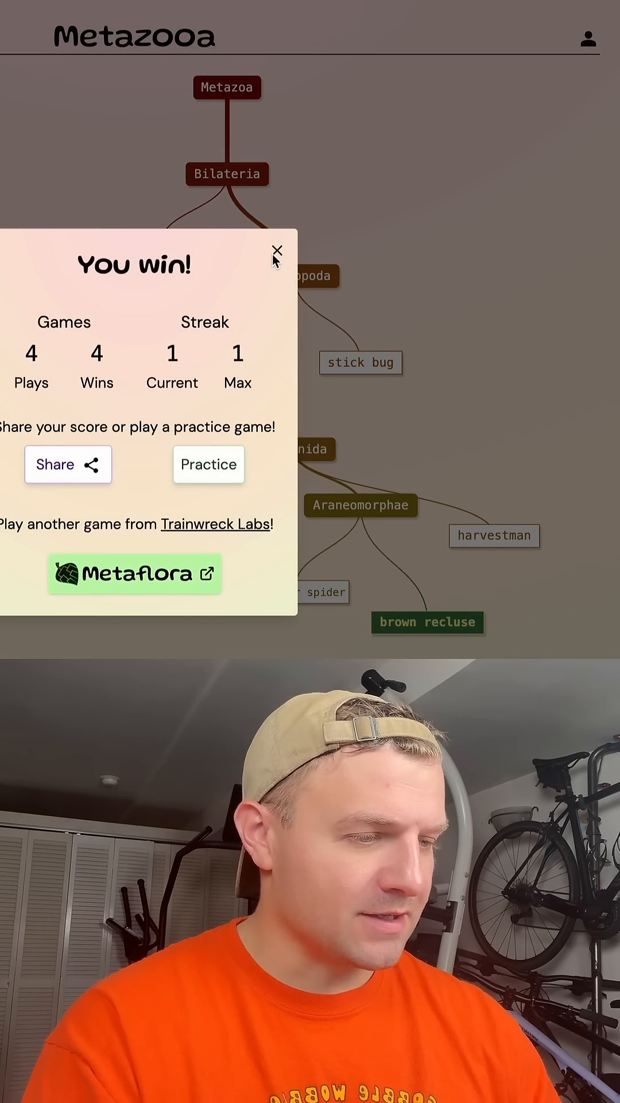
pyautogui.click(275, 249)
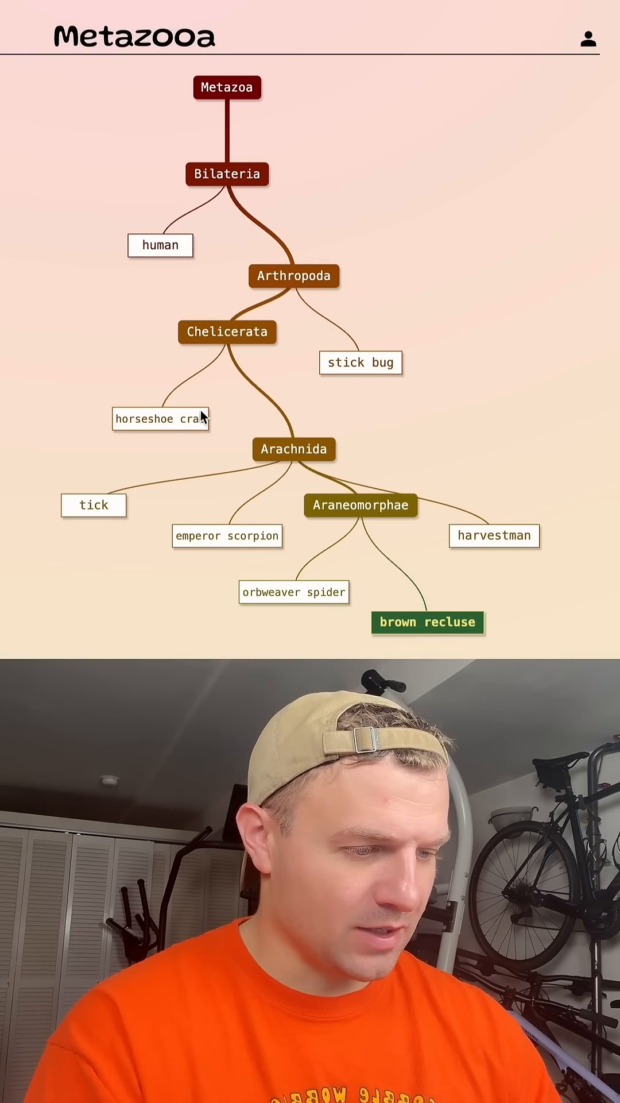
pyautogui.moveTo(432, 639)
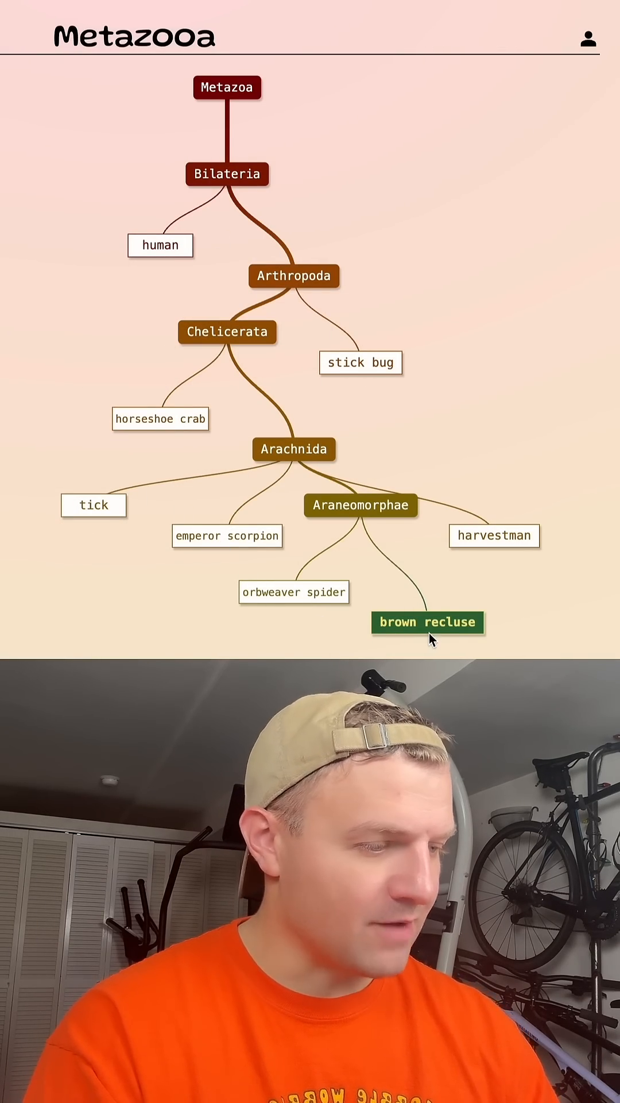